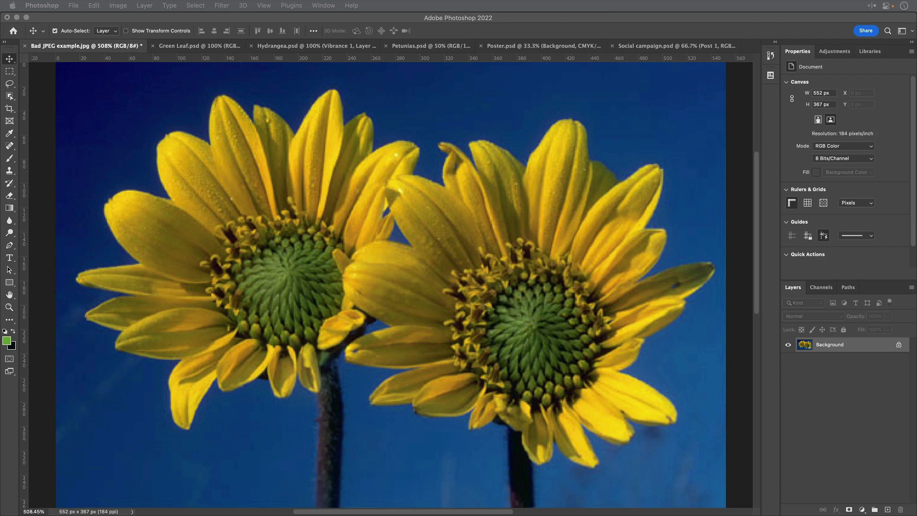
{"action": "mouse_move", "coordinate": [462, 234]}
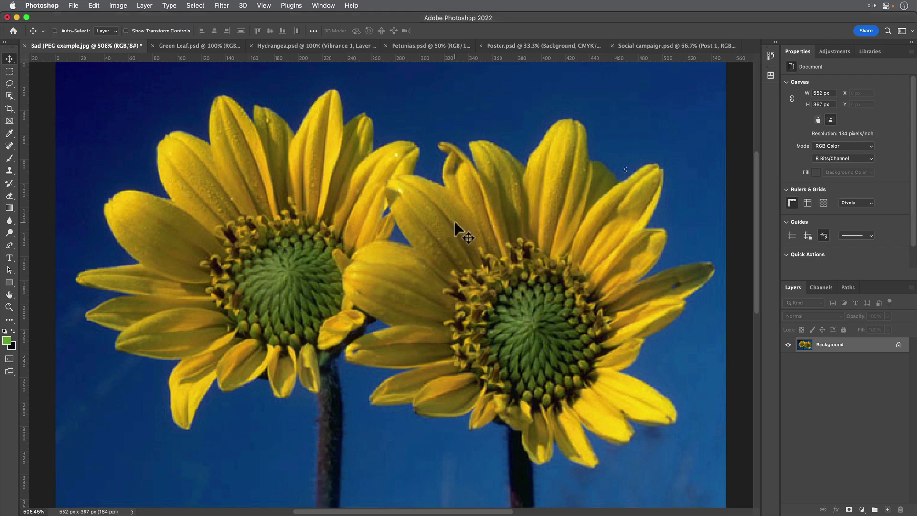
{"action": "mouse_move", "coordinate": [459, 227]}
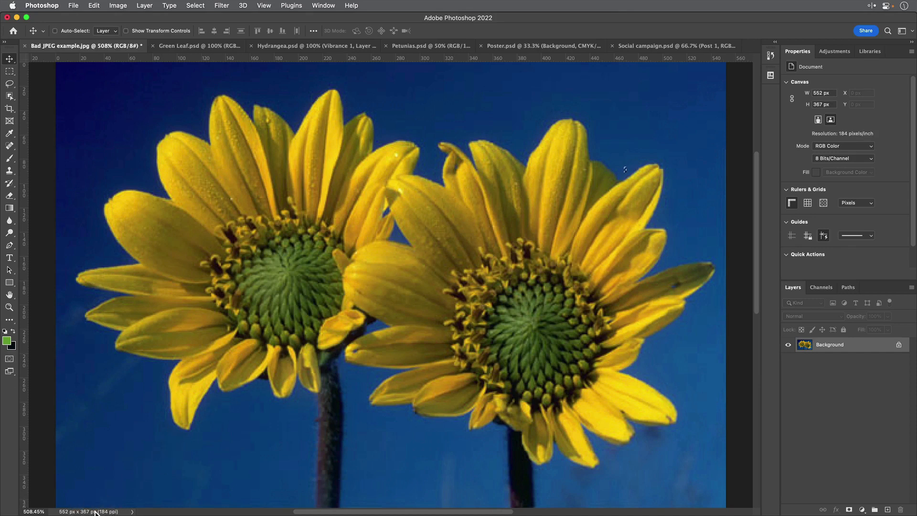
{"action": "mouse_move", "coordinate": [94, 511]}
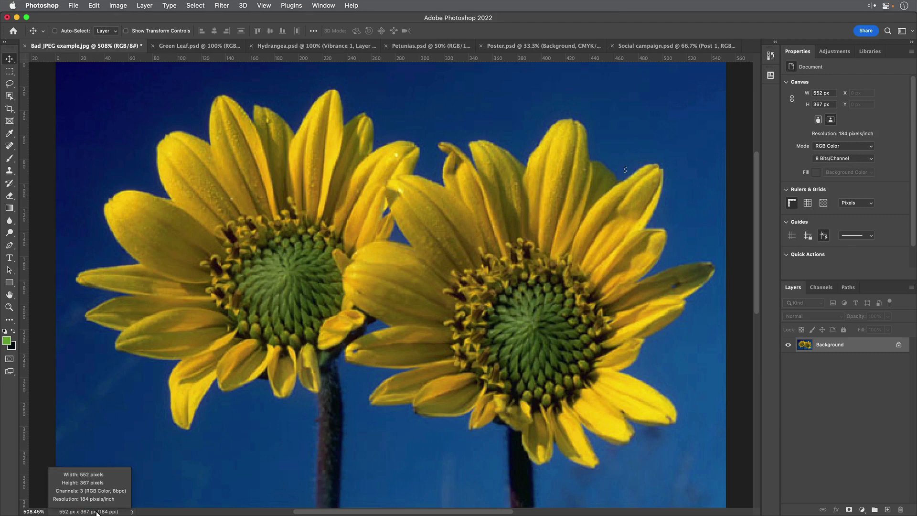
{"action": "mouse_move", "coordinate": [105, 488]}
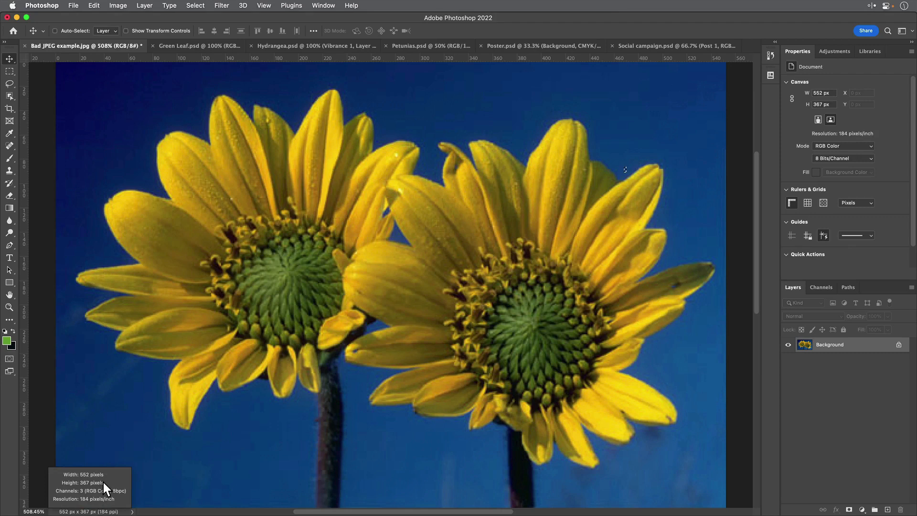
{"action": "mouse_move", "coordinate": [105, 504]}
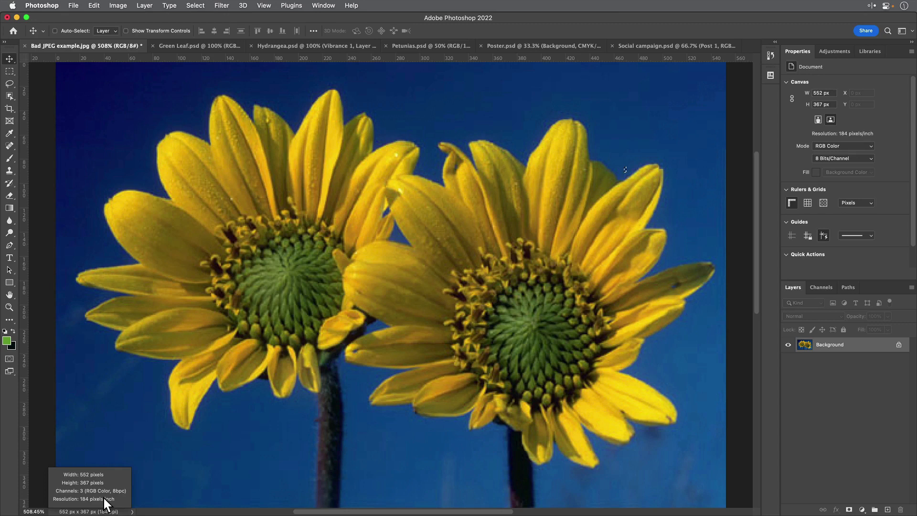
{"action": "mouse_move", "coordinate": [110, 504]}
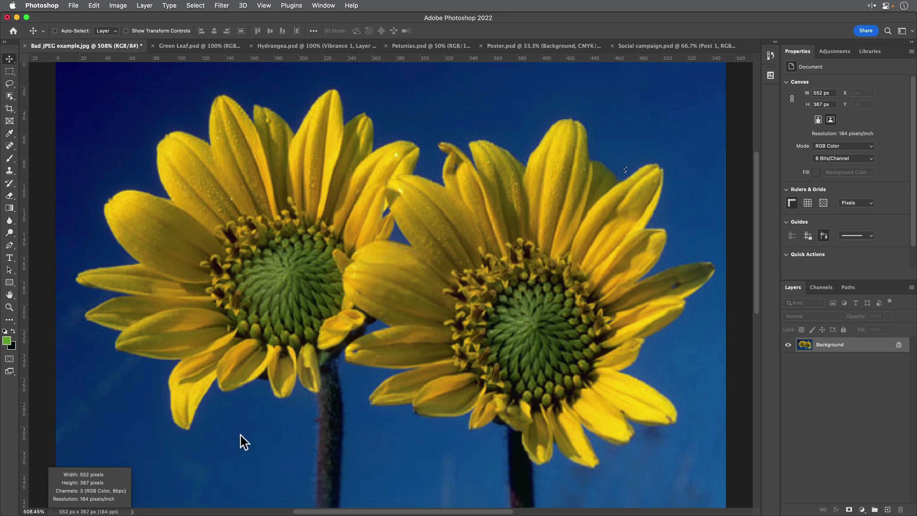
Step: Show the Info panel from the Window menu to read document size and layer count
{"action": "left_click", "coordinate": [322, 5]}
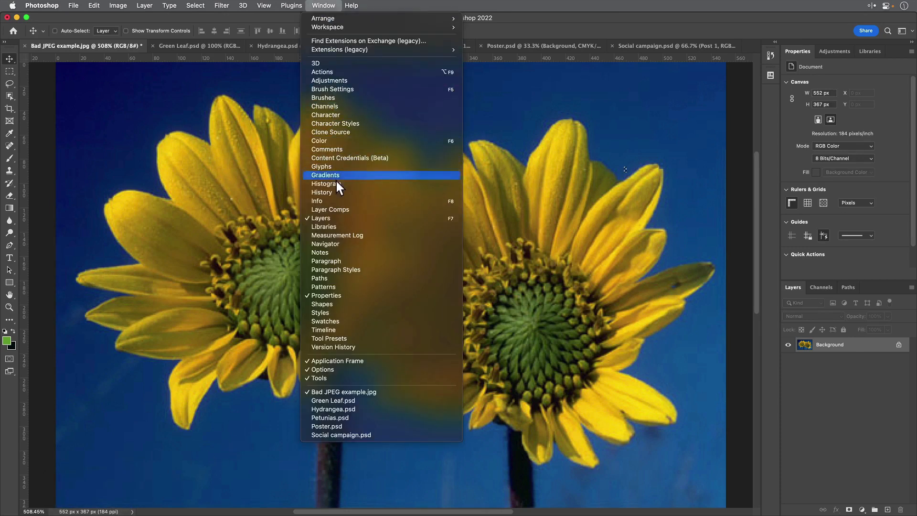
{"action": "left_click", "coordinate": [316, 201]}
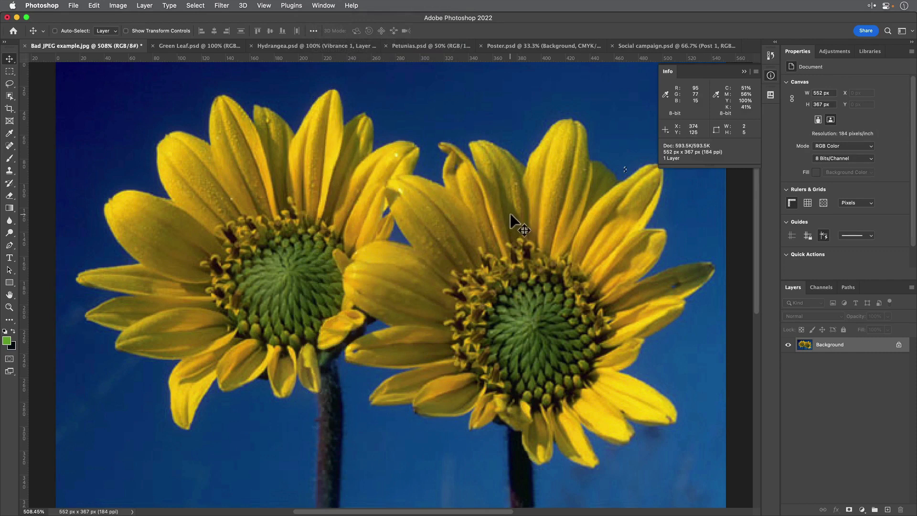
{"action": "mouse_move", "coordinate": [681, 166]}
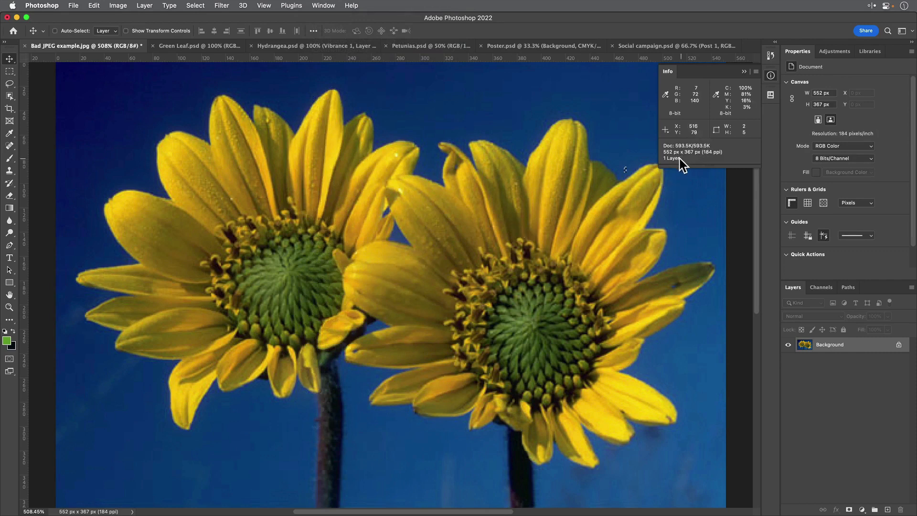
{"action": "mouse_move", "coordinate": [696, 164]}
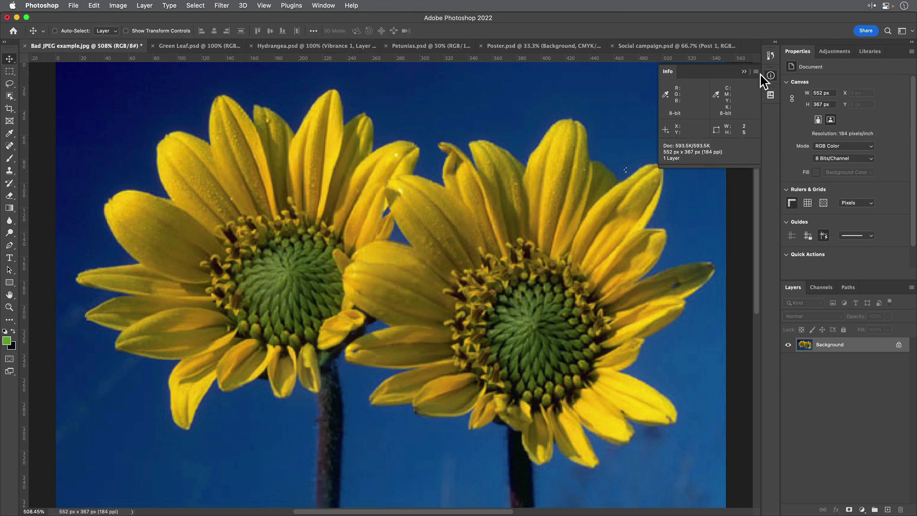
Step: Open Info Panel Options from the panel's flyout menu to review Status Information items
{"action": "left_click", "coordinate": [755, 70]}
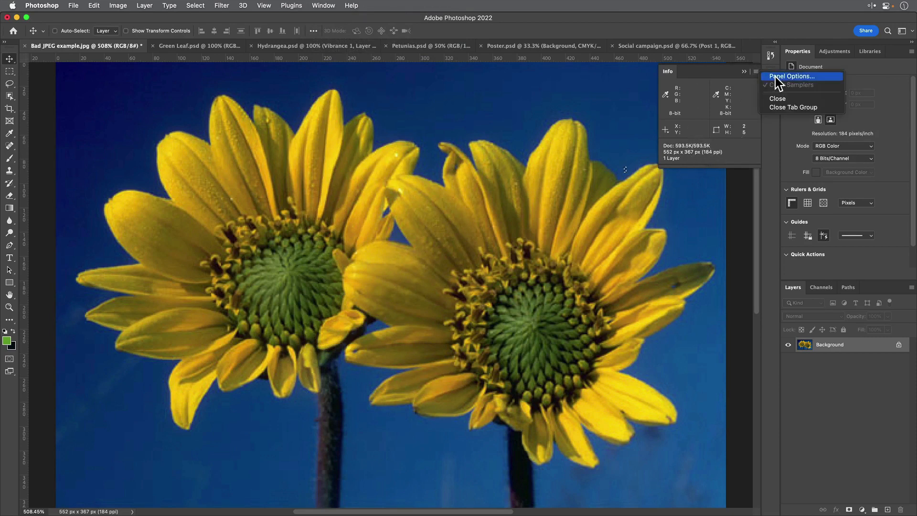
{"action": "left_click", "coordinate": [791, 76]}
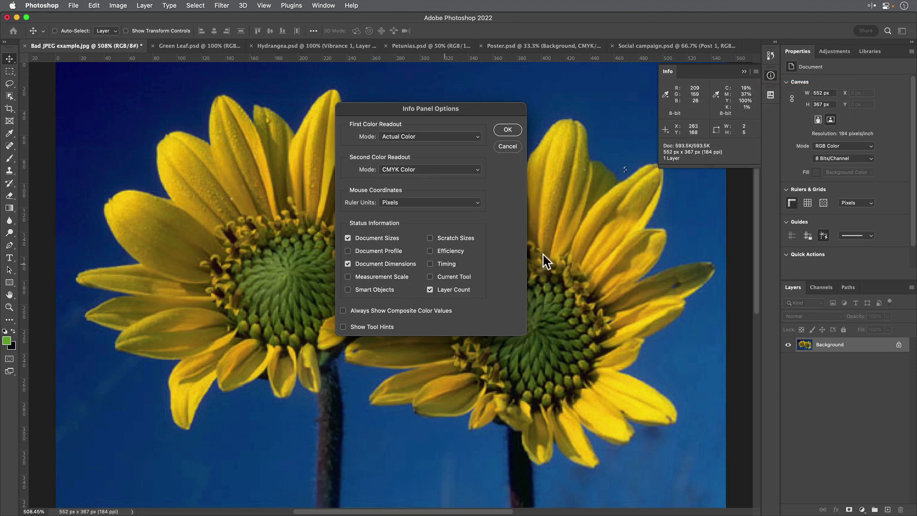
{"action": "mouse_move", "coordinate": [464, 198]}
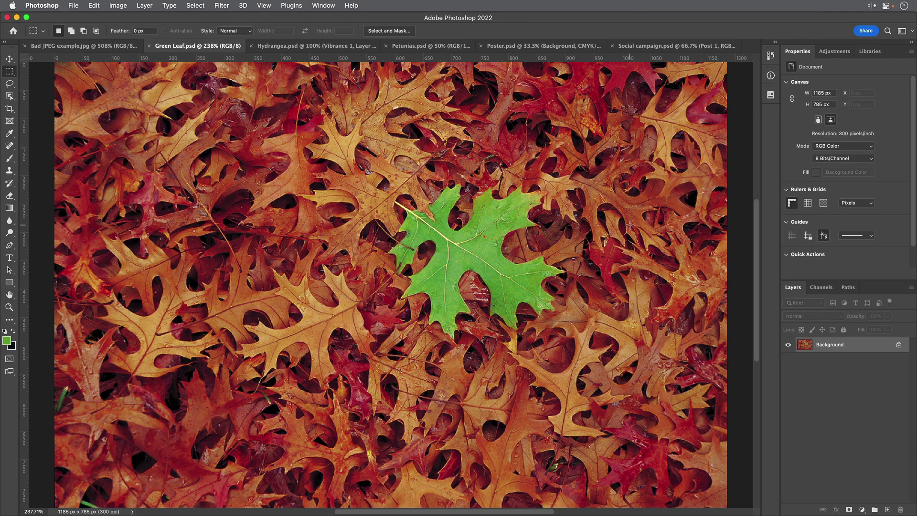
{"action": "mouse_move", "coordinate": [261, 123]}
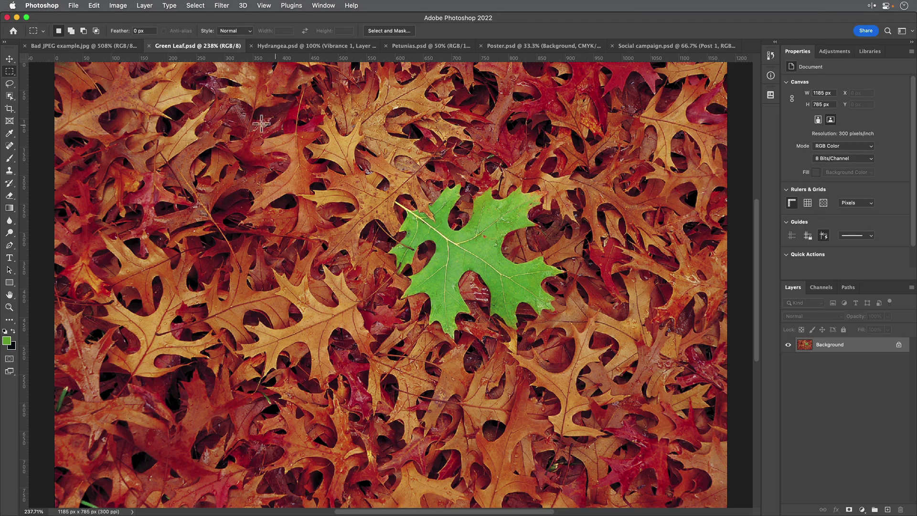
Step: Open Image Size for the Green Leaf image, showing 1185 × 785 px at 300 ppi
{"action": "left_click", "coordinate": [117, 5]}
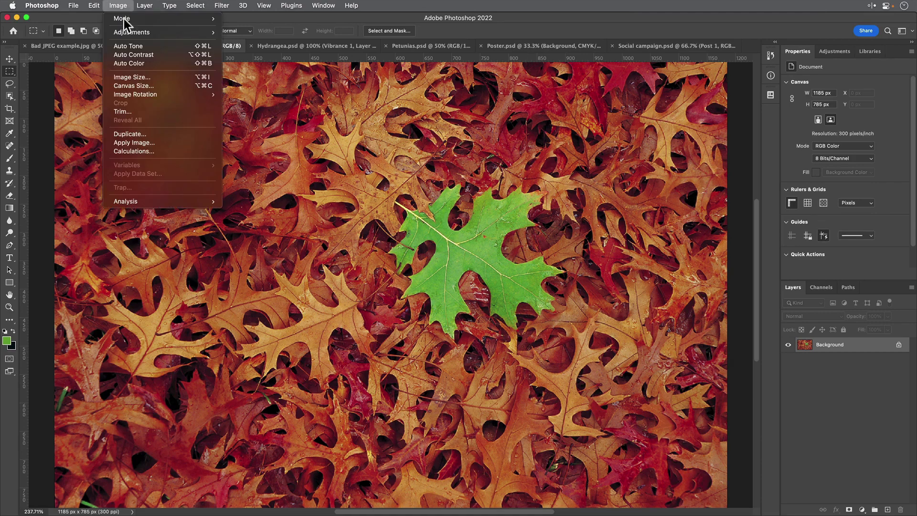
{"action": "mouse_move", "coordinate": [131, 77]}
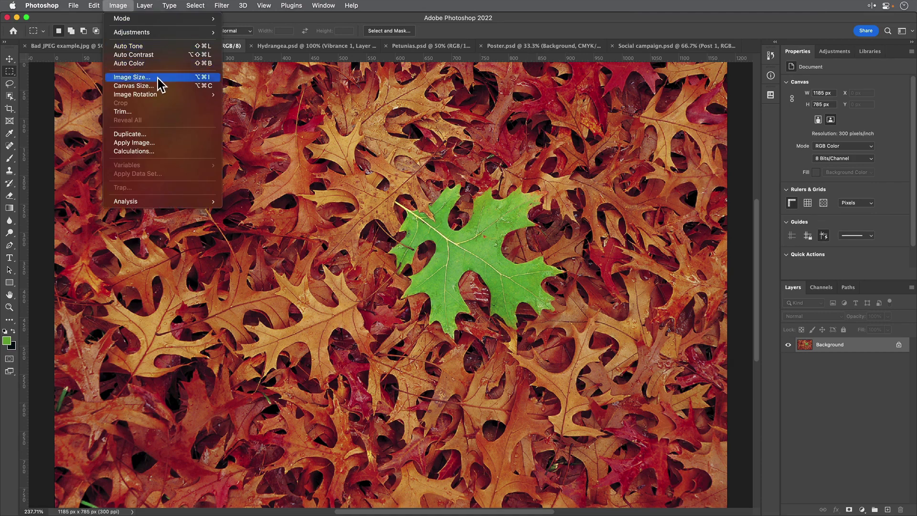
{"action": "left_click", "coordinate": [131, 77]}
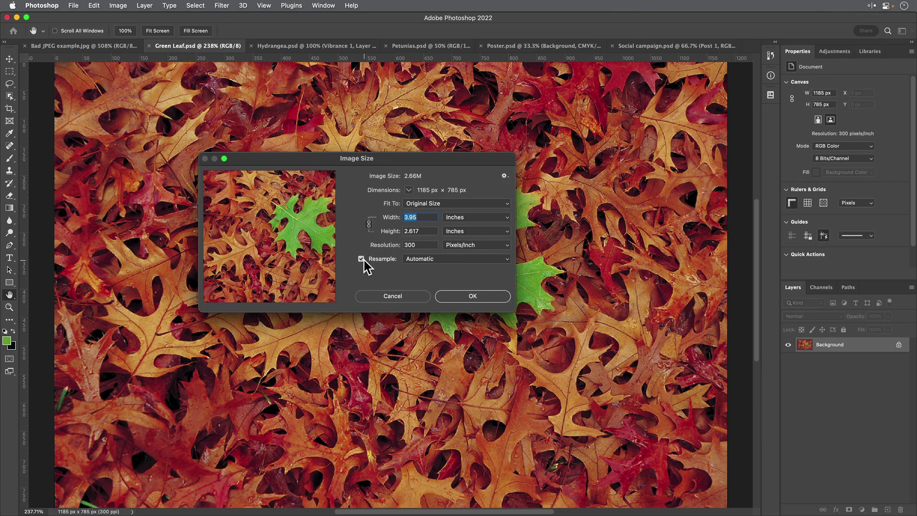
{"action": "mouse_move", "coordinate": [430, 228]}
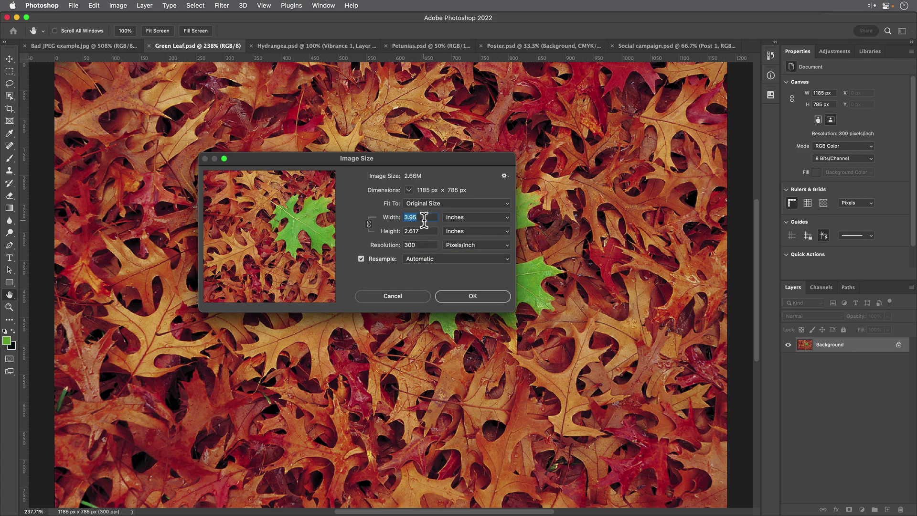
Step: Enter width 11 inches and resolution 240 ppi, then zoom the preview on the leaf veins
{"action": "type", "text": "11"}
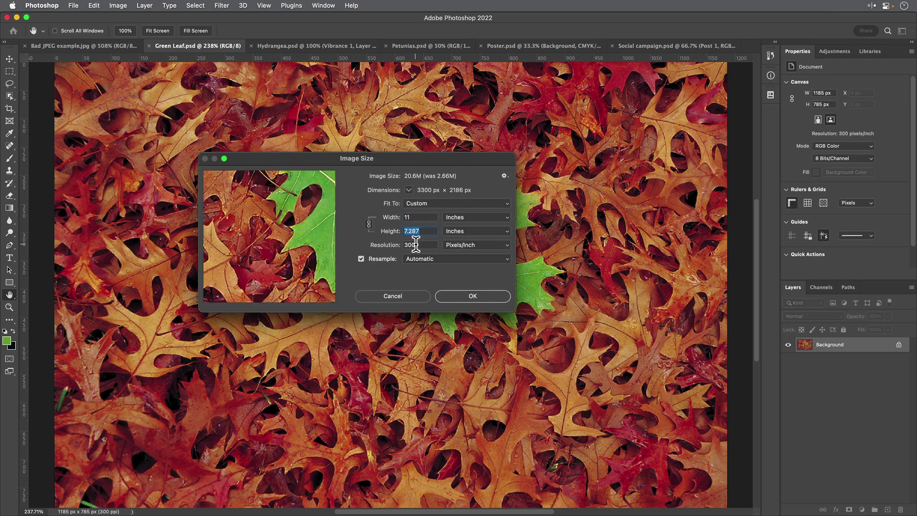
{"action": "type", "text": "240"}
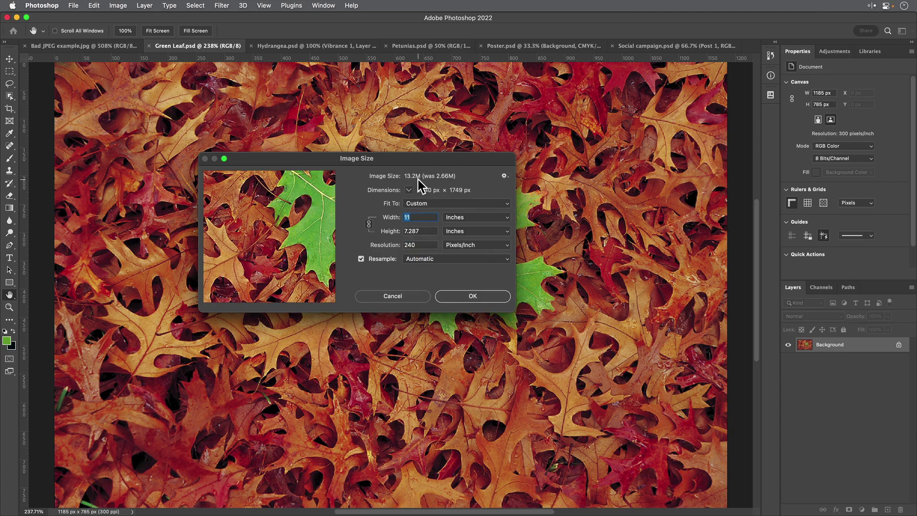
{"action": "mouse_move", "coordinate": [419, 185]}
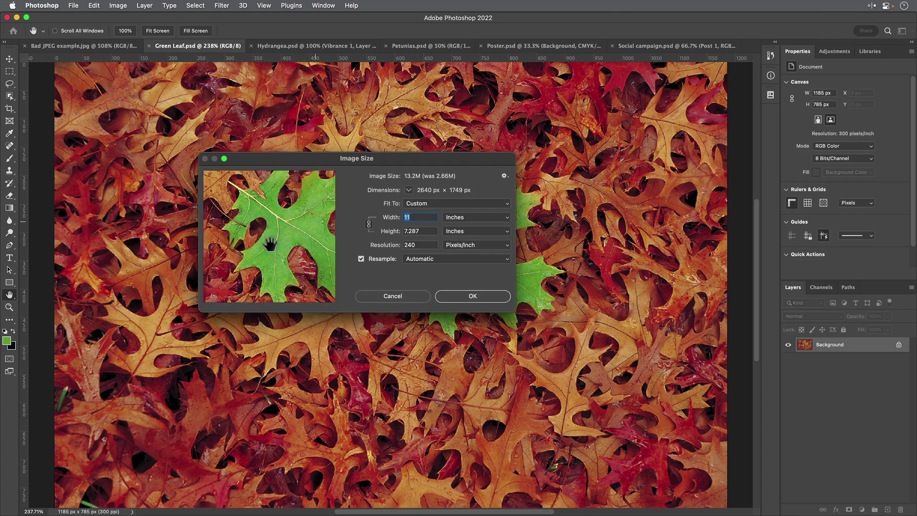
{"action": "left_click", "coordinate": [290, 294]}
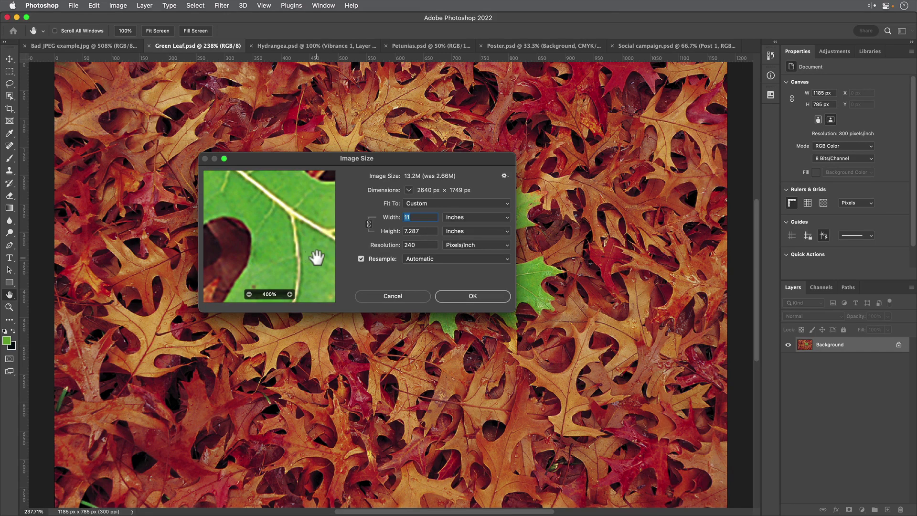
{"action": "mouse_move", "coordinate": [380, 275]}
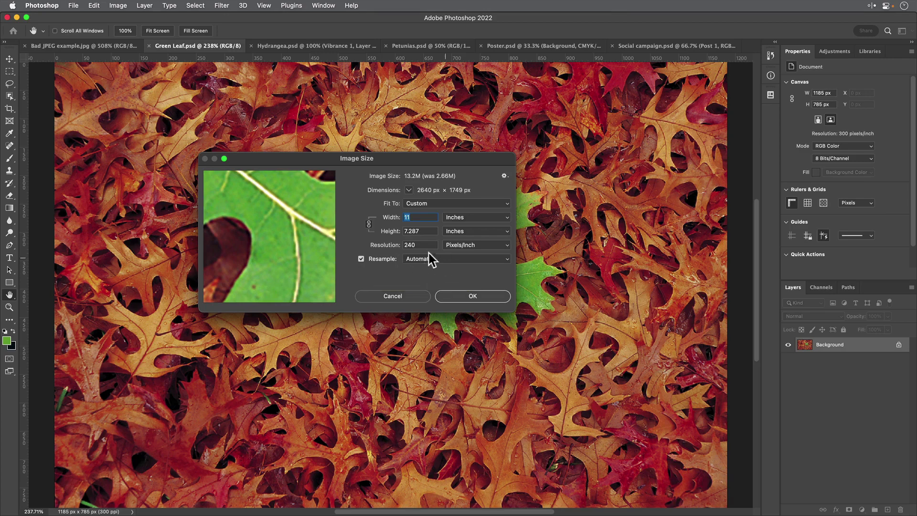
{"action": "mouse_move", "coordinate": [462, 269]}
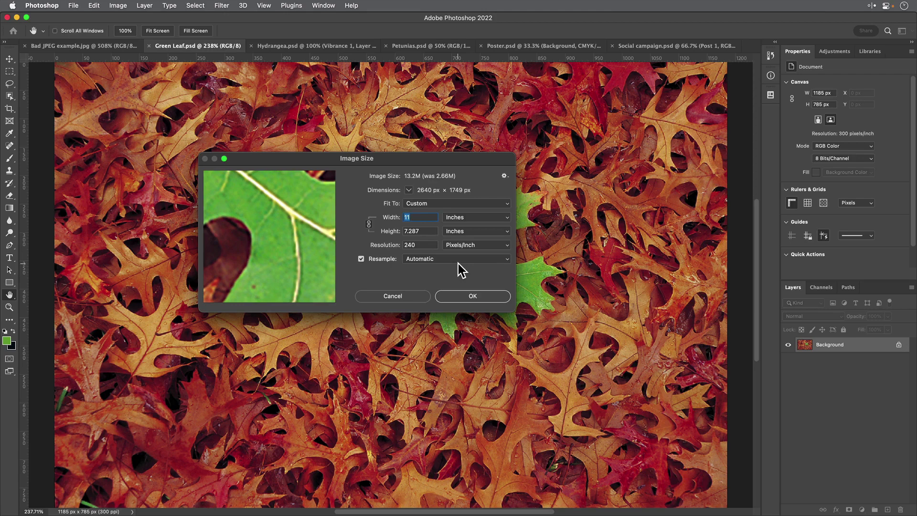
Step: Try Preserve Details 2.0 resampling, then switch back to Automatic to compare
{"action": "left_click", "coordinate": [456, 258]}
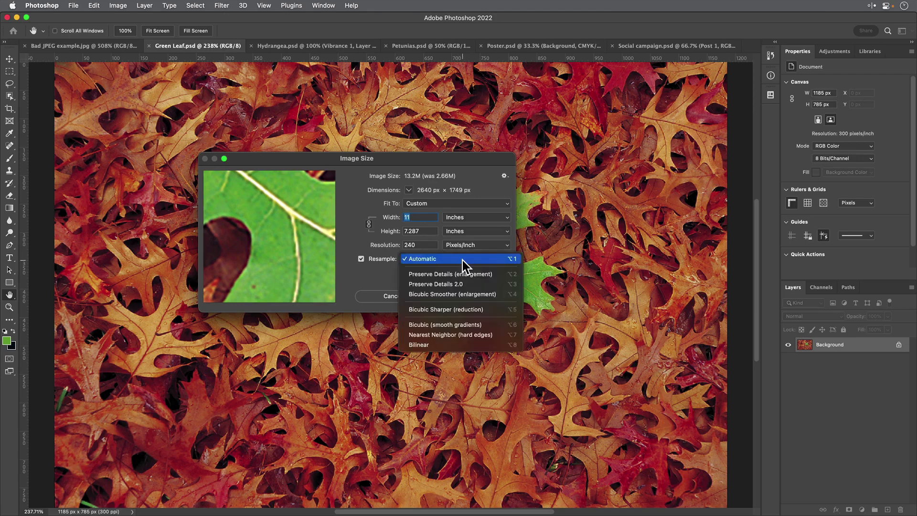
{"action": "mouse_move", "coordinate": [463, 286]}
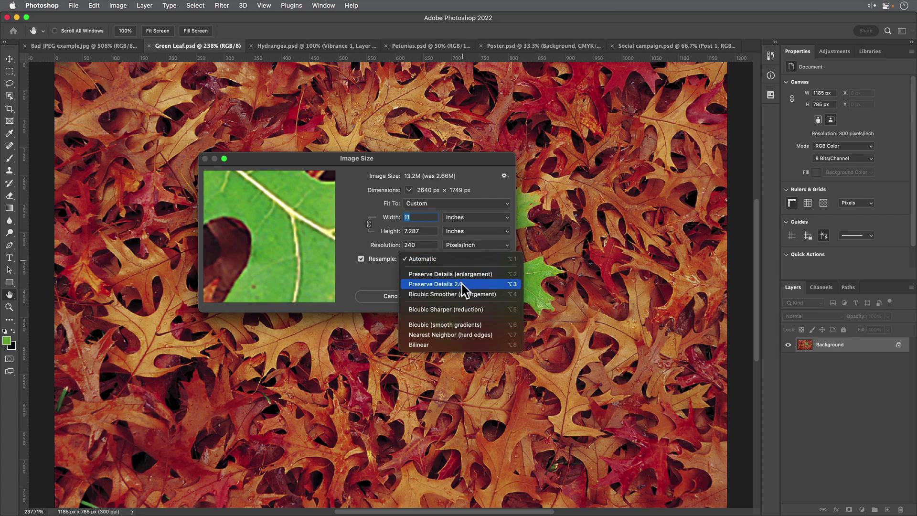
{"action": "left_click", "coordinate": [448, 284]}
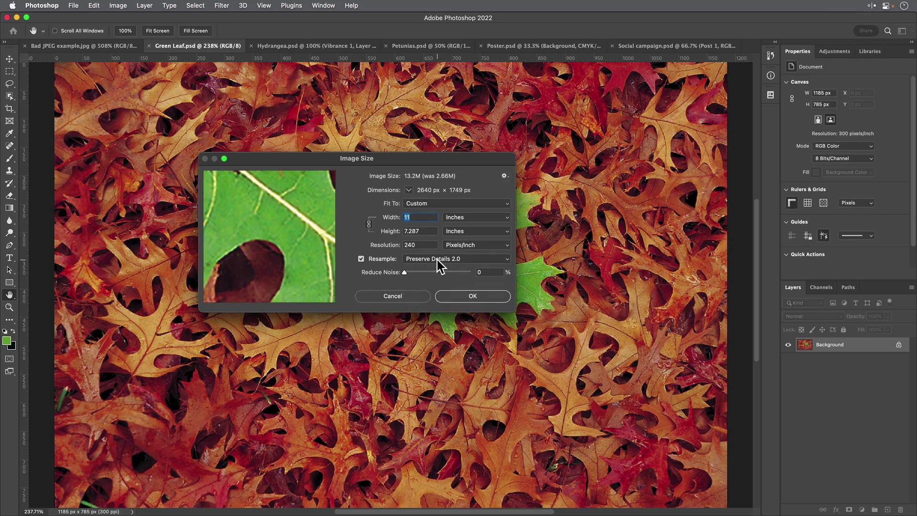
{"action": "left_click", "coordinate": [456, 258]}
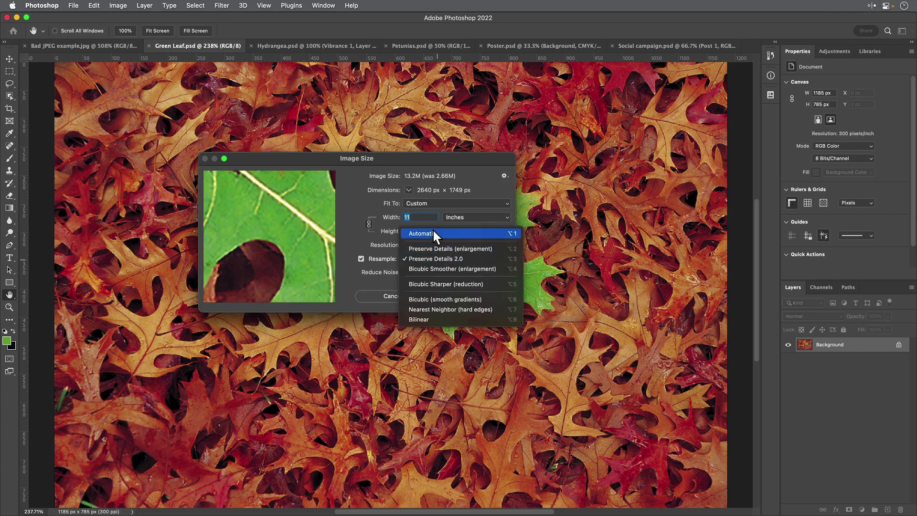
{"action": "left_click", "coordinate": [420, 233]}
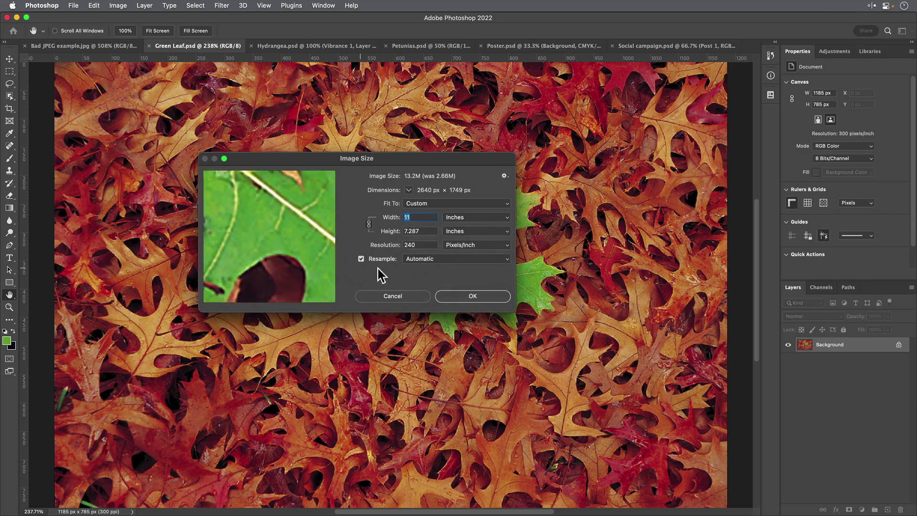
Step: Reselect Preserve Details 2.0 and apply the 2640 × 1749 px, 240 ppi resize
{"action": "left_click", "coordinate": [455, 258]}
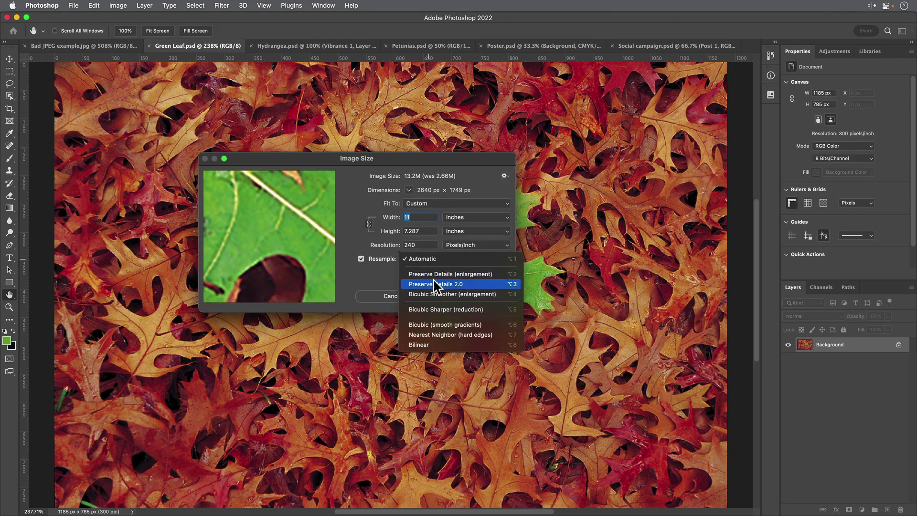
{"action": "left_click", "coordinate": [434, 284]}
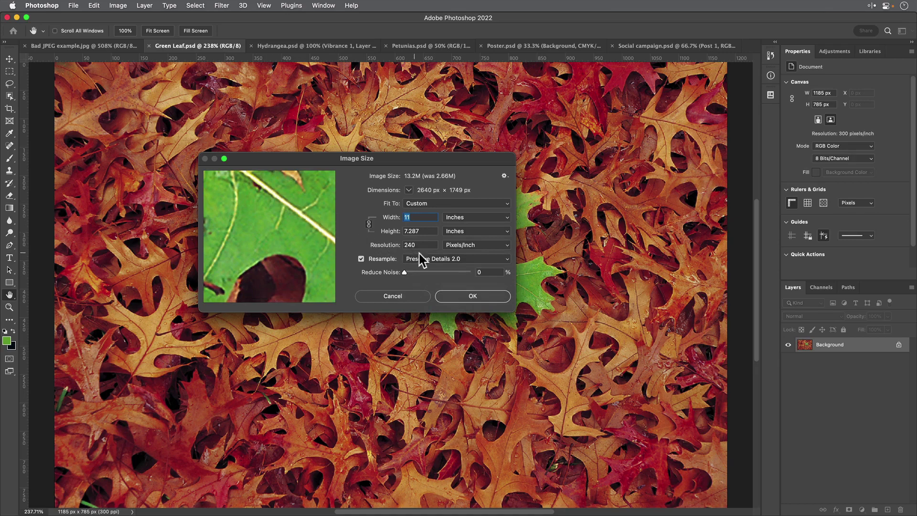
{"action": "left_click", "coordinate": [456, 258]}
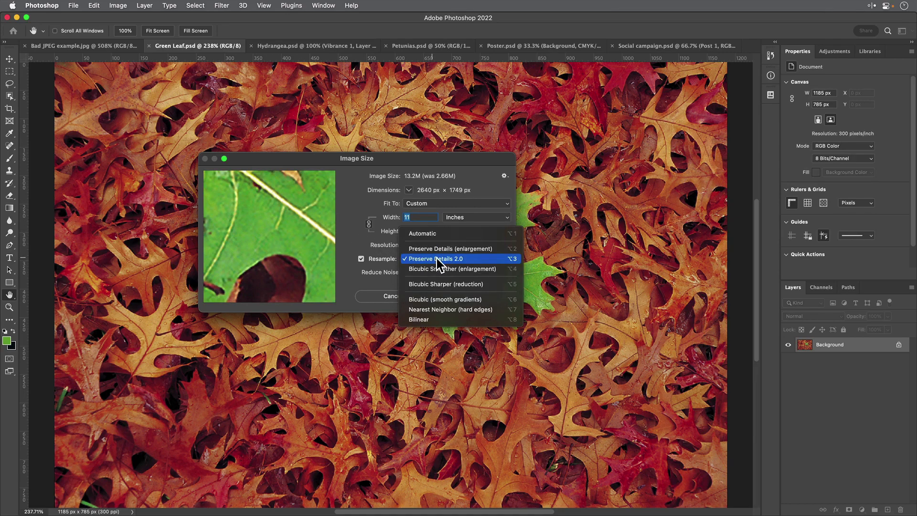
{"action": "mouse_move", "coordinate": [450, 248]}
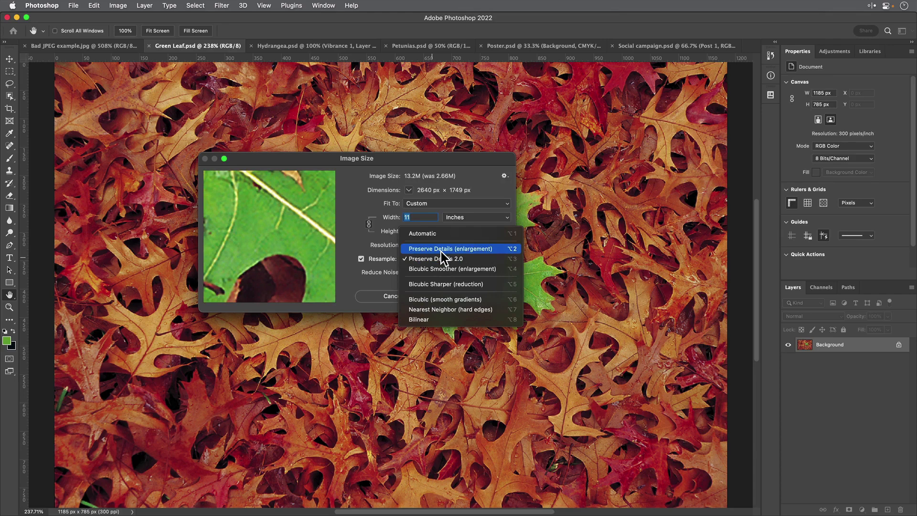
{"action": "mouse_move", "coordinate": [468, 259]}
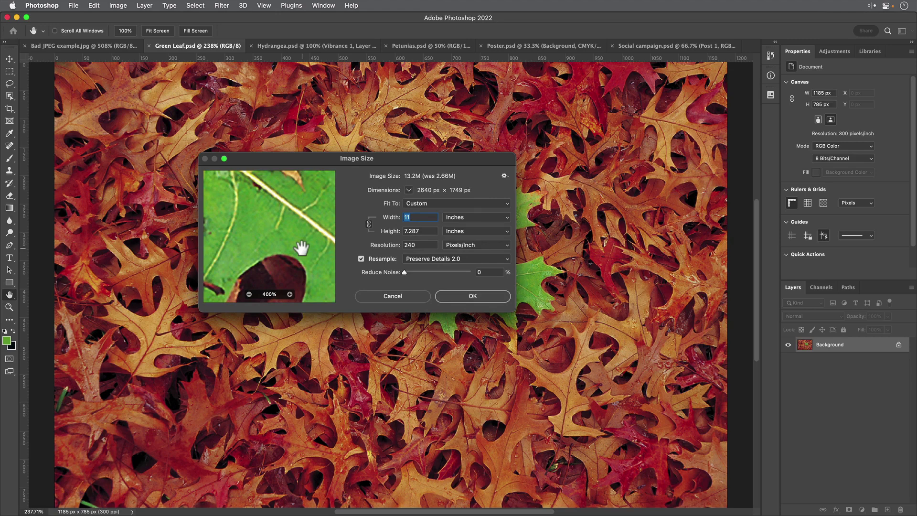
{"action": "mouse_move", "coordinate": [302, 247]}
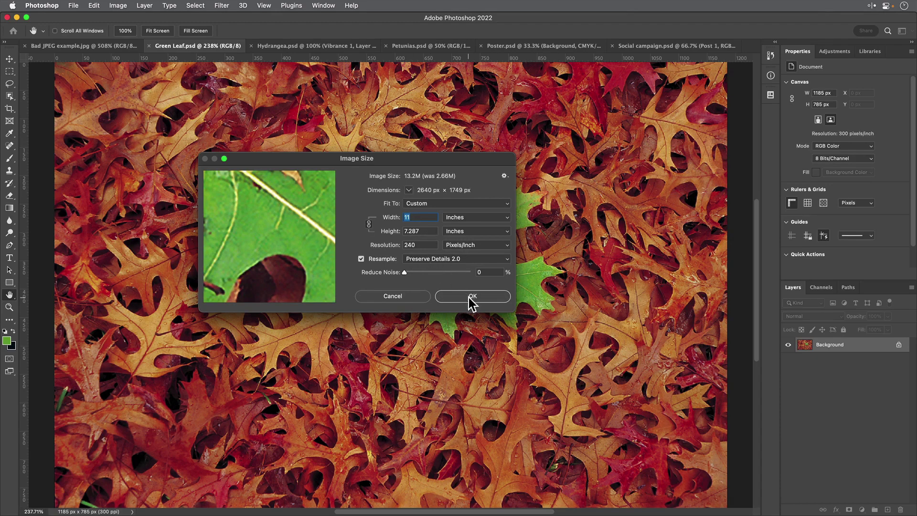
{"action": "left_click", "coordinate": [471, 296]}
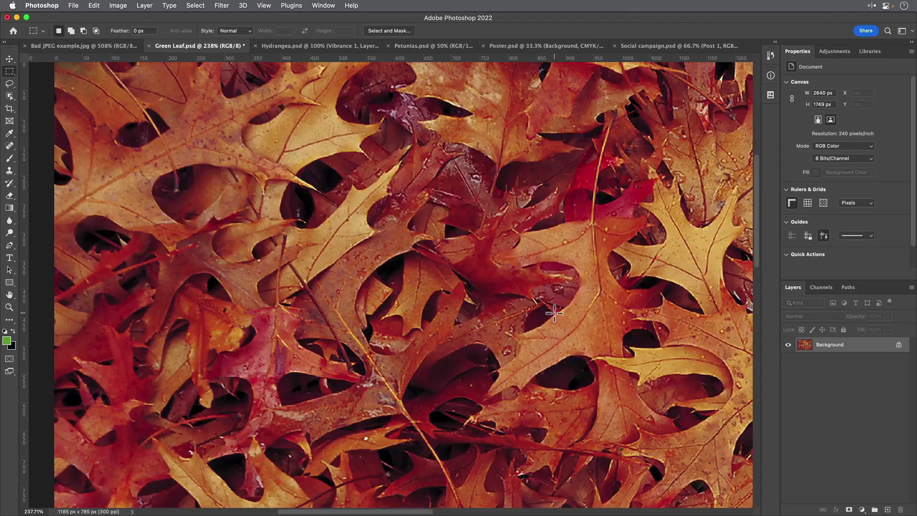